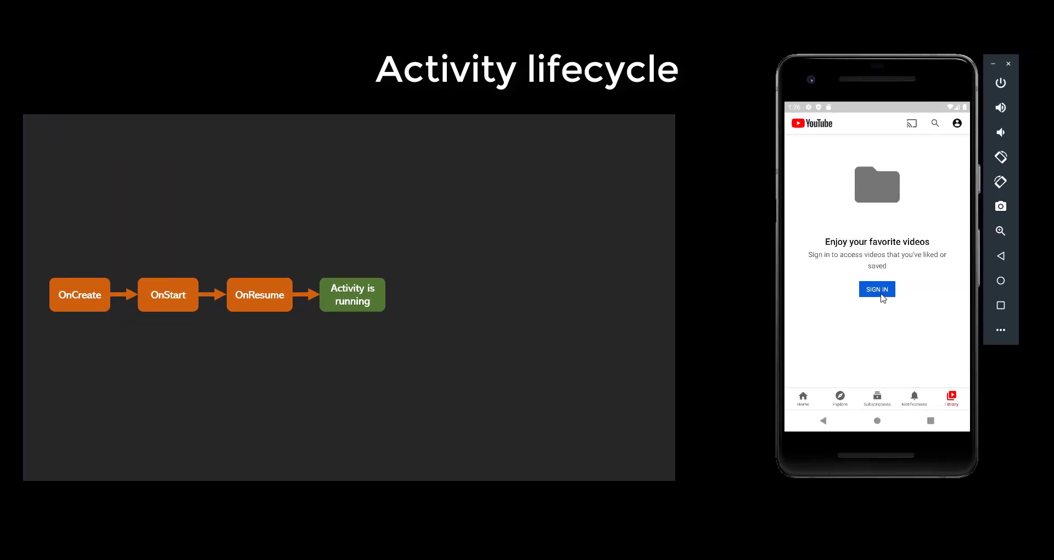
# Step: Advance the lifecycle slide so OnPause appears after 'Activity is running'
pyautogui.click(877, 289)
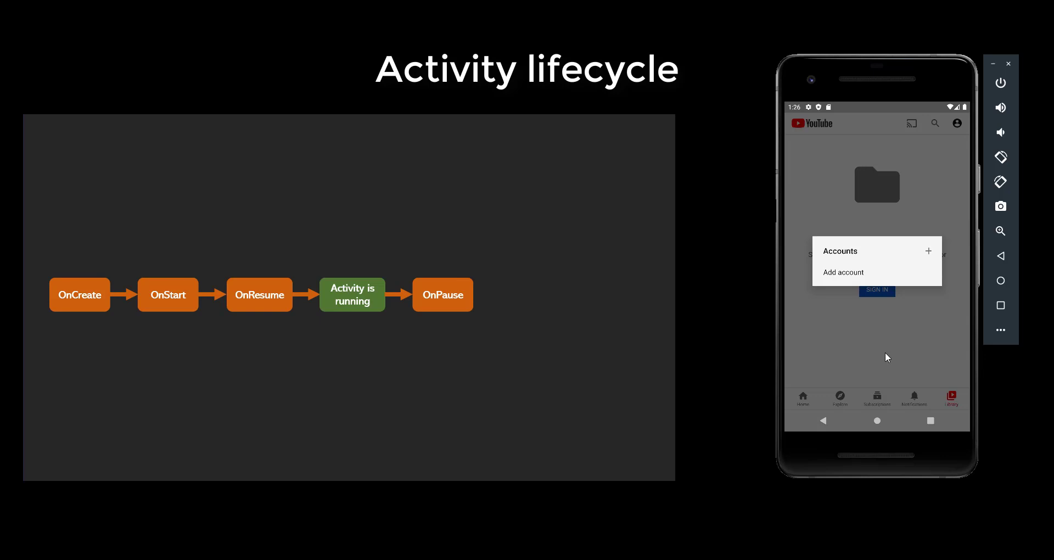
pyautogui.moveTo(891, 340)
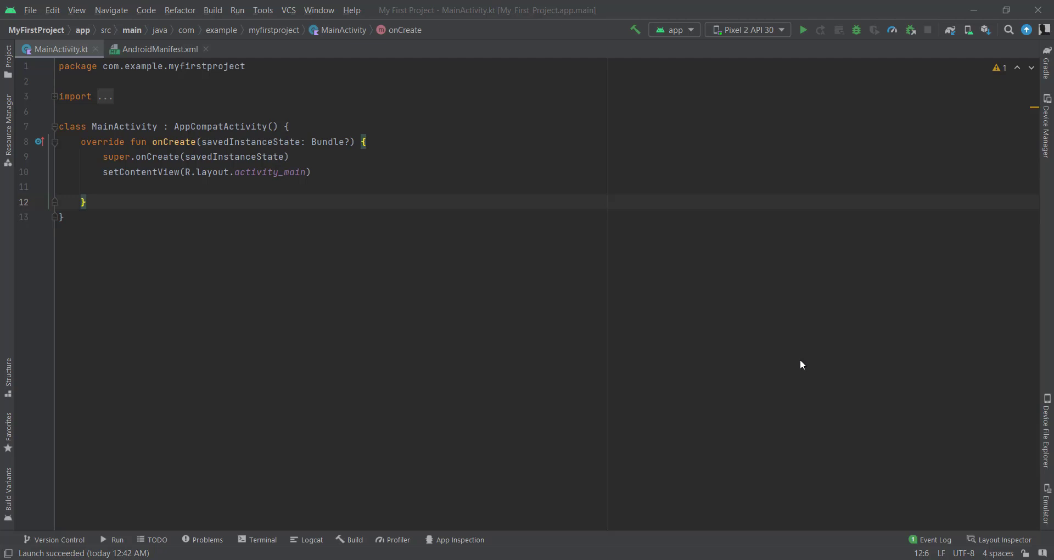
pyautogui.moveTo(184, 215)
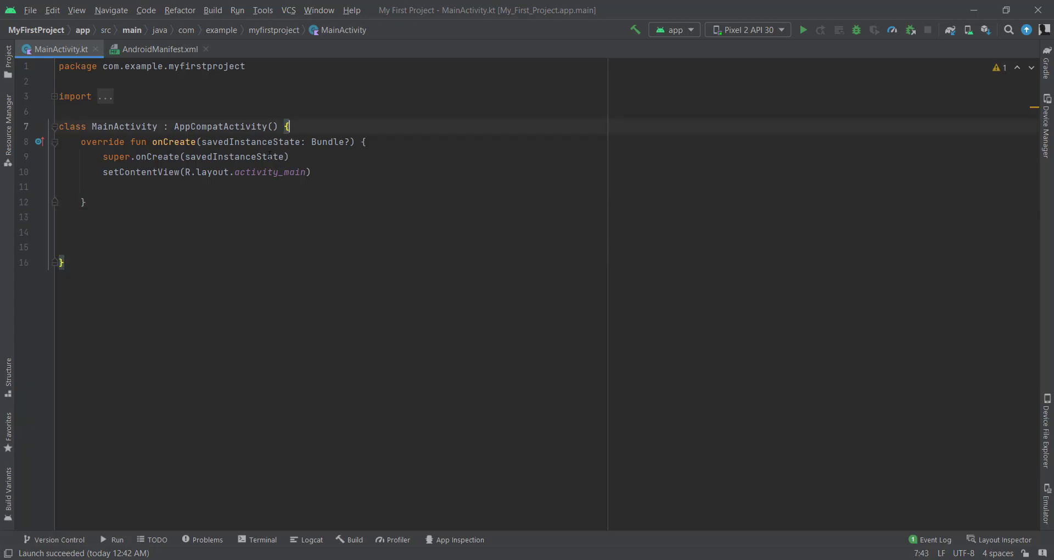
# Step: Bring up Override Members inside MainActivity and search the list for onStart
pyautogui.click(105, 232)
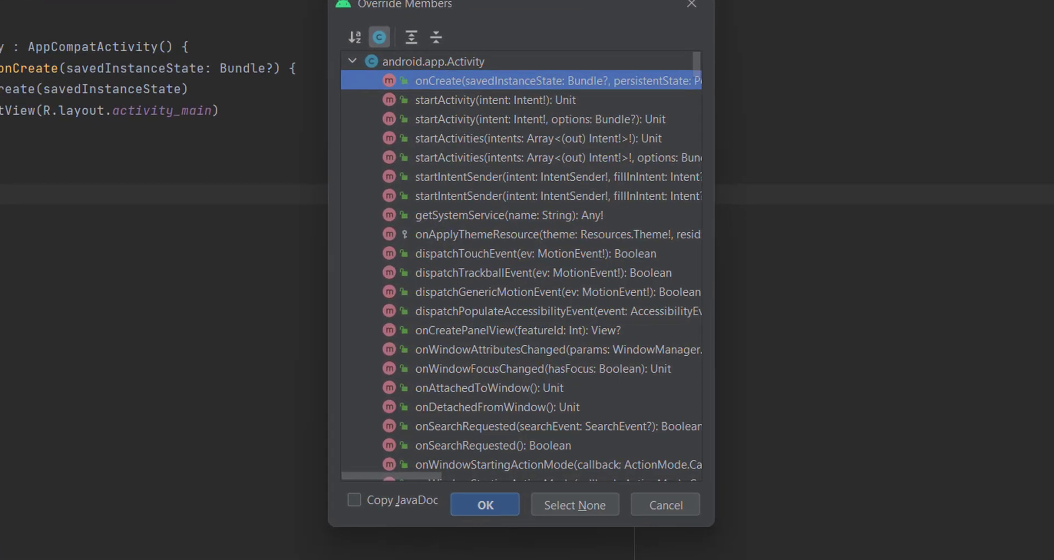
pyautogui.scroll(-3)
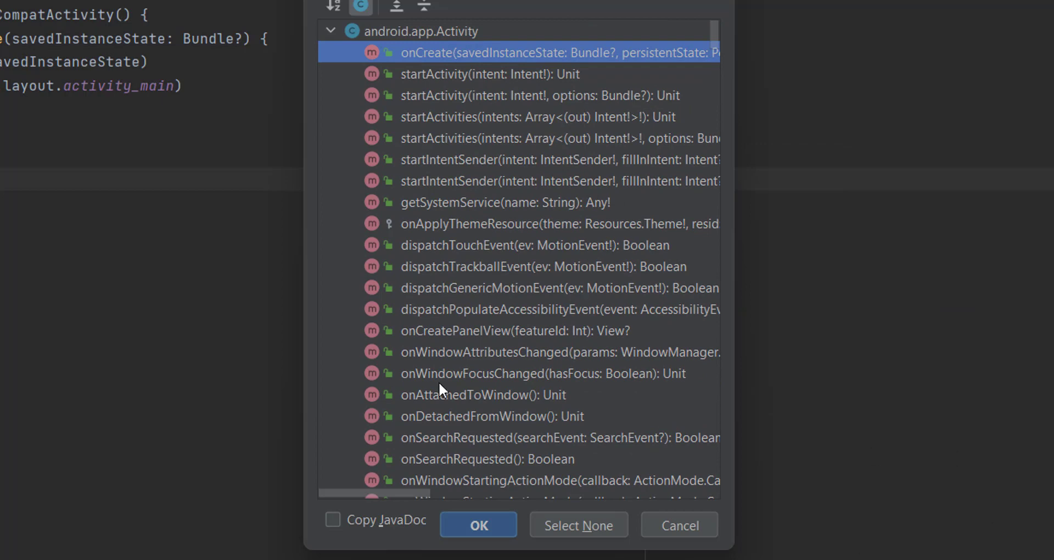
pyautogui.moveTo(468, 325)
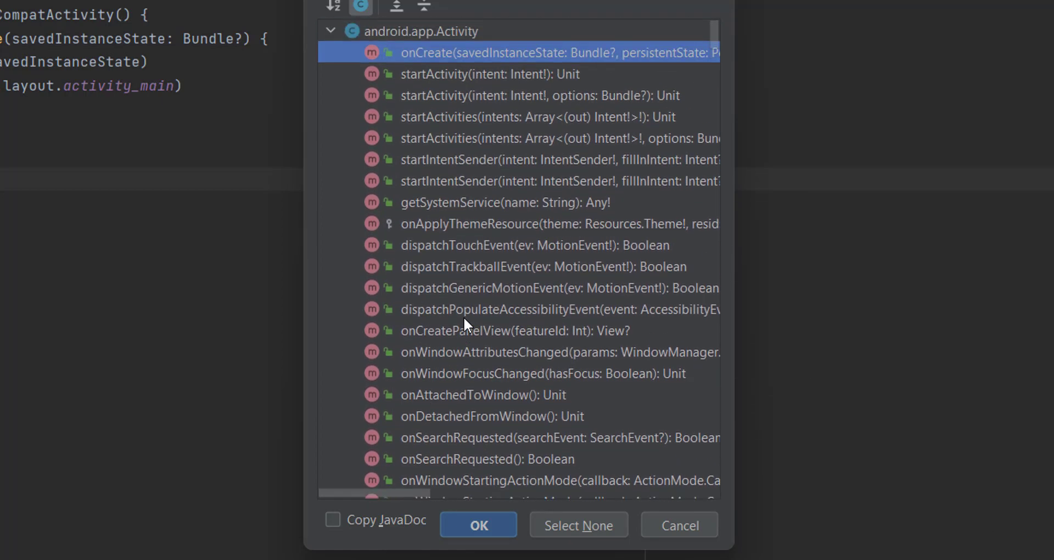
pyautogui.scroll(-3)
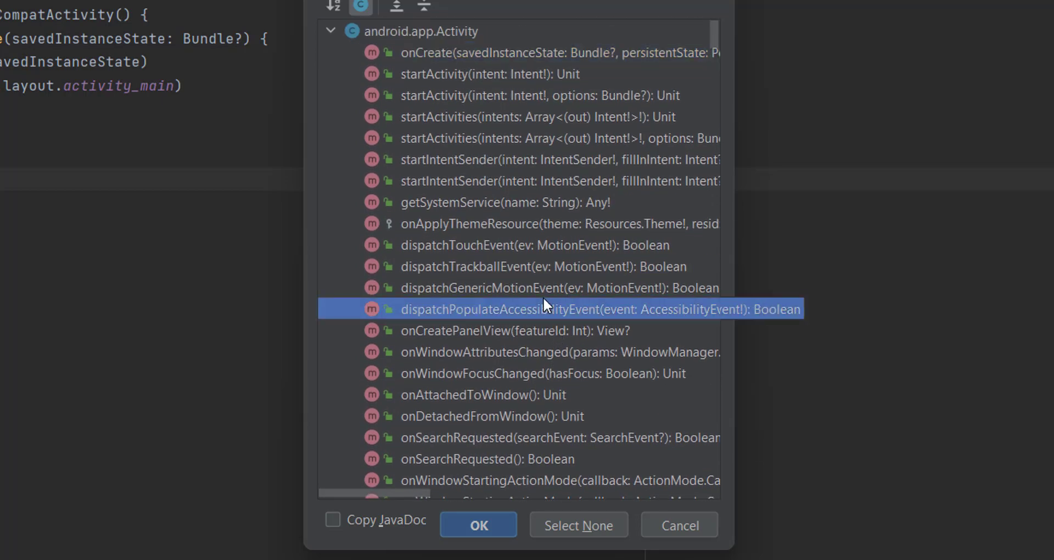
pyautogui.write('onStart')
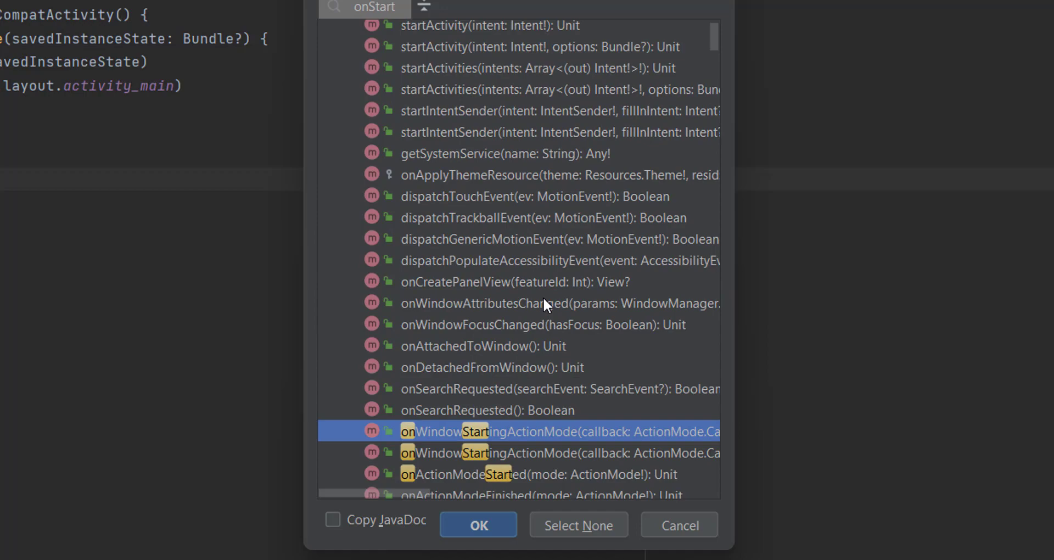
pyautogui.scroll(-3)
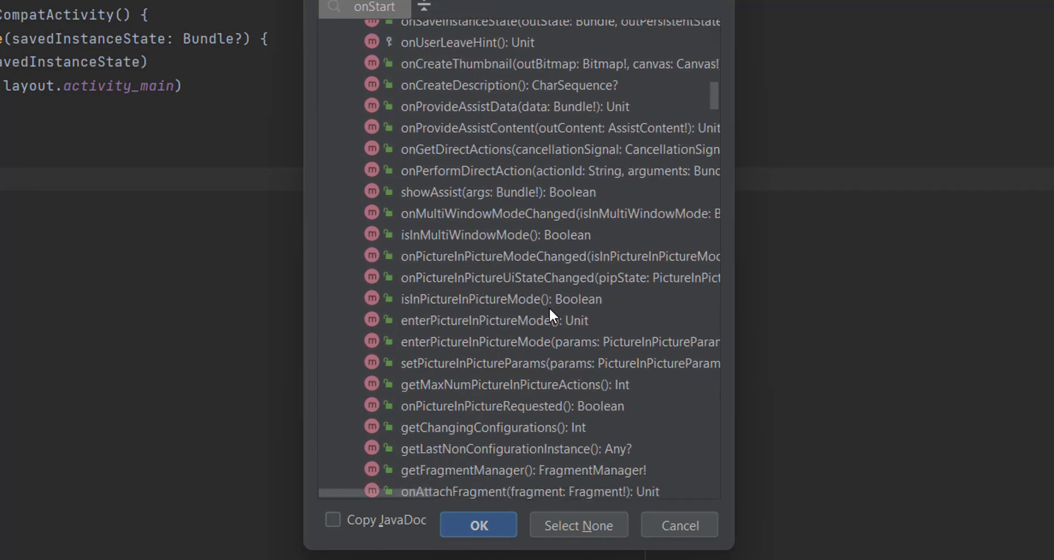
pyautogui.scroll(-3)
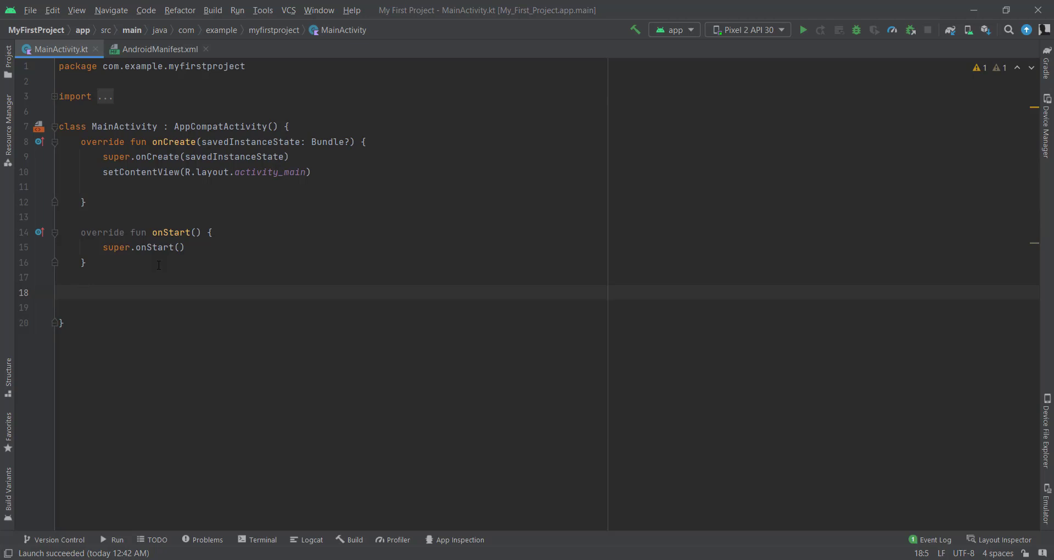
# Step: Add onResume, onPause and onDestroy overrides from autocomplete, each calling its super method
pyautogui.write('onRe')
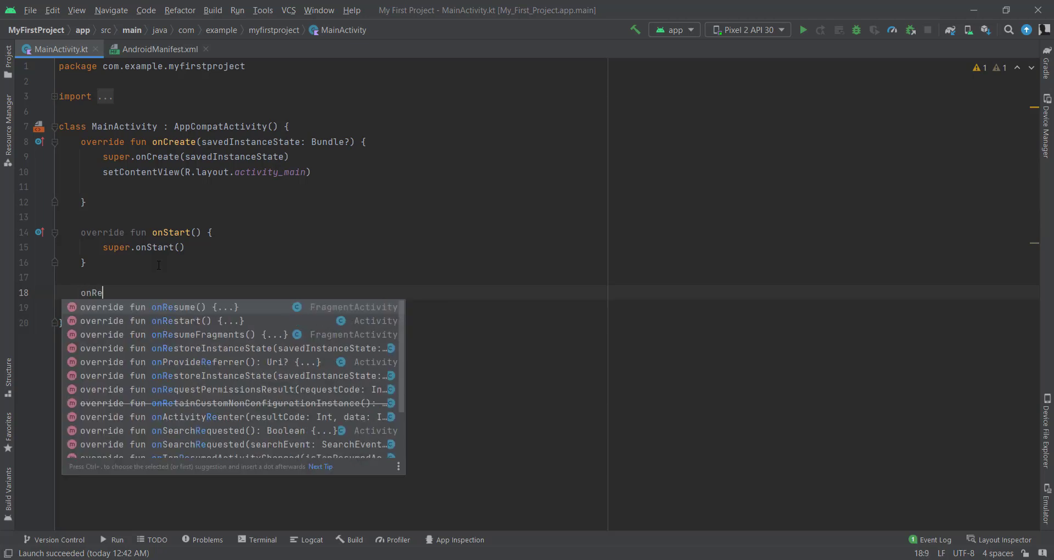
pyautogui.click(153, 306)
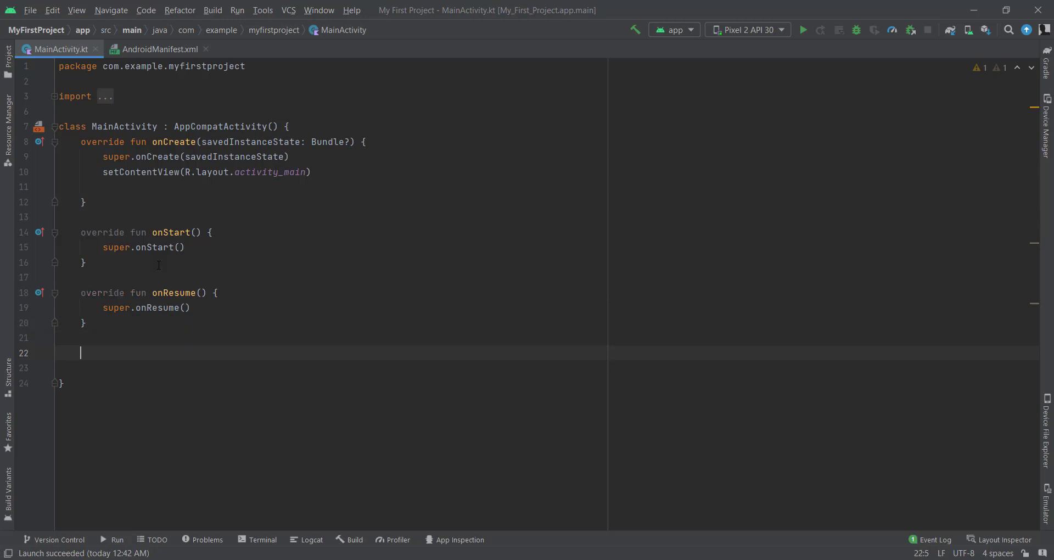
pyautogui.write('onPause')
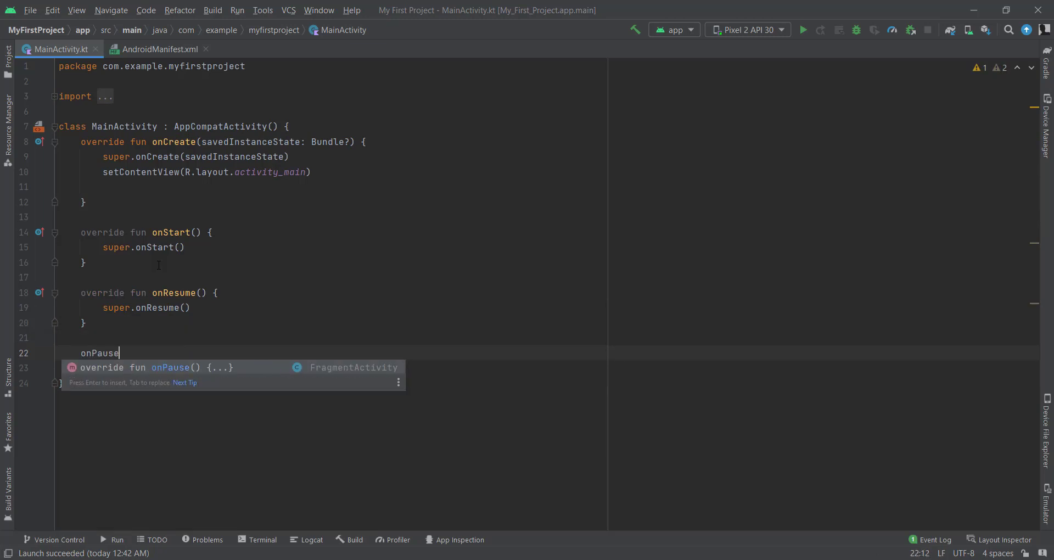
pyautogui.press('Enter')
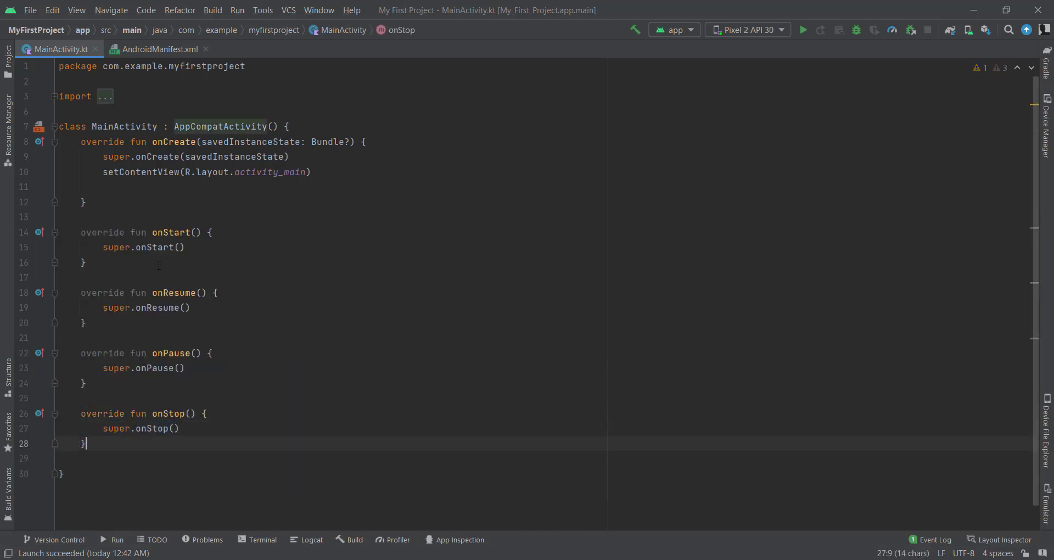
pyautogui.write('onDes')
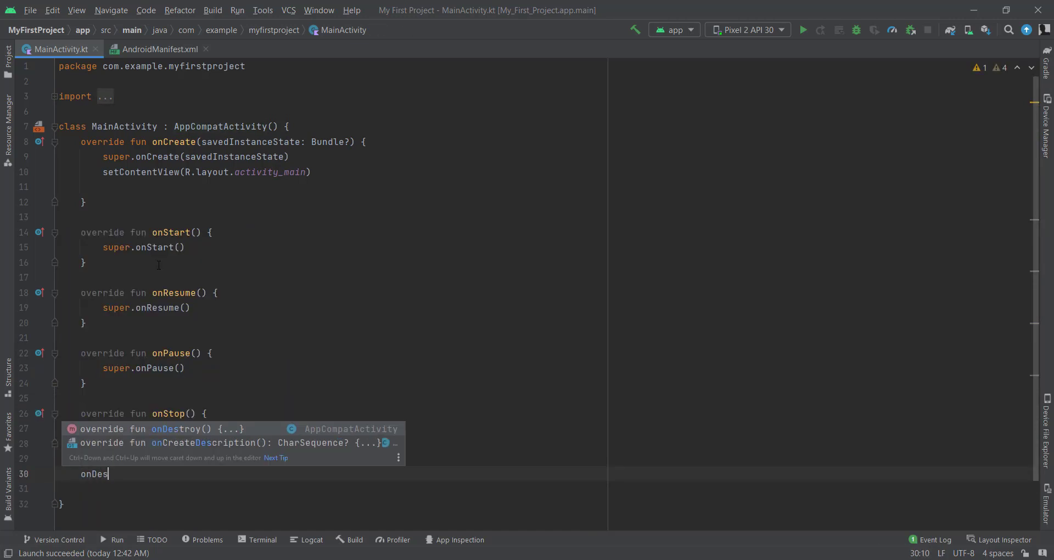
pyautogui.press('Enter')
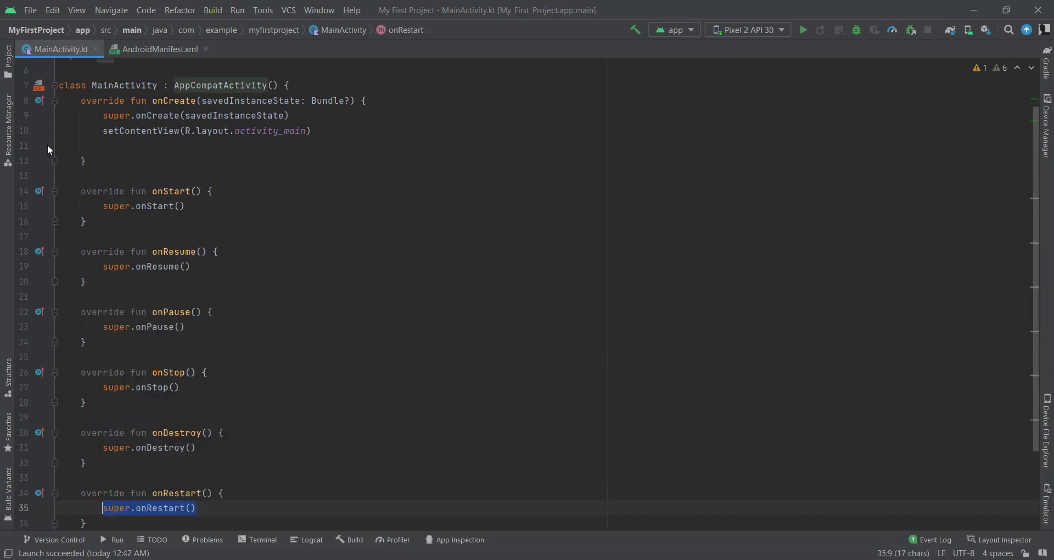
pyautogui.moveTo(180, 191)
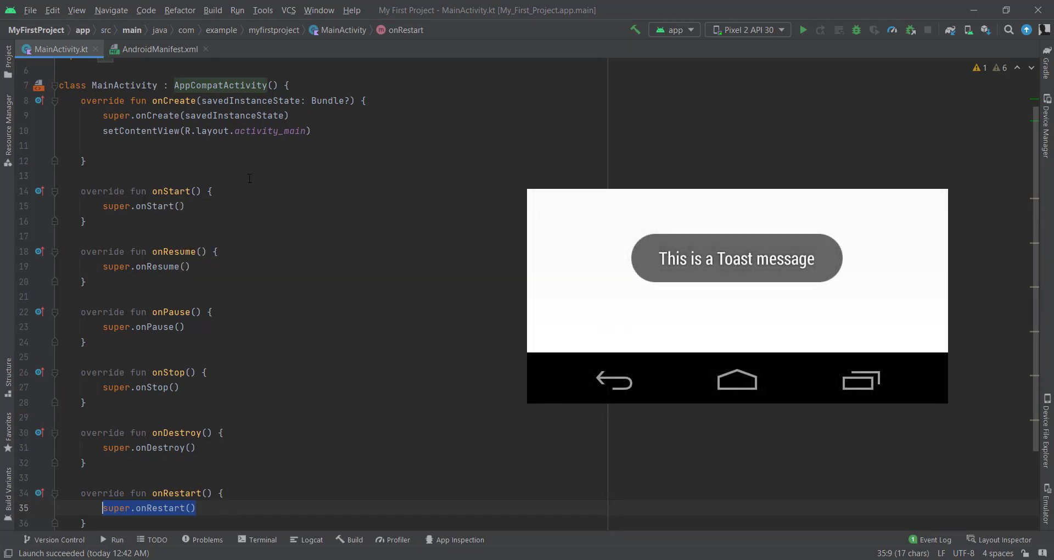
pyautogui.moveTo(259, 191)
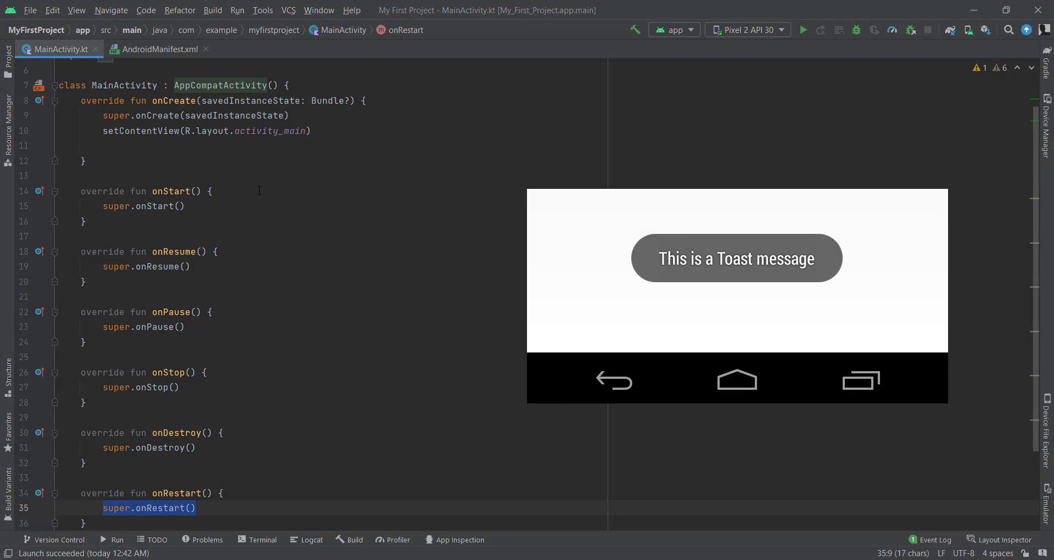
pyautogui.moveTo(257, 162)
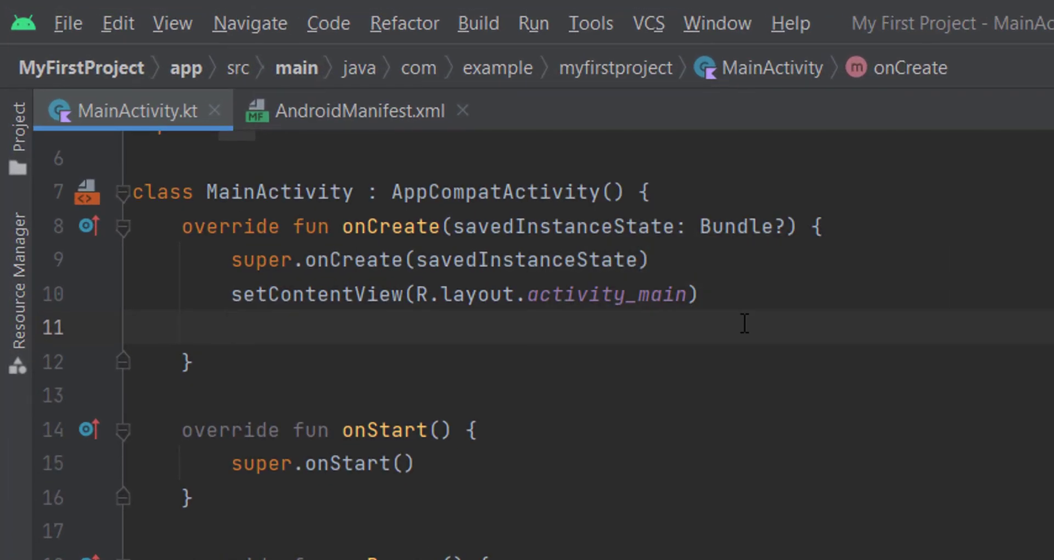
# Step: Begin a Toast.makeText call in onCreate using the text-taking makeText variant
pyautogui.write('T')
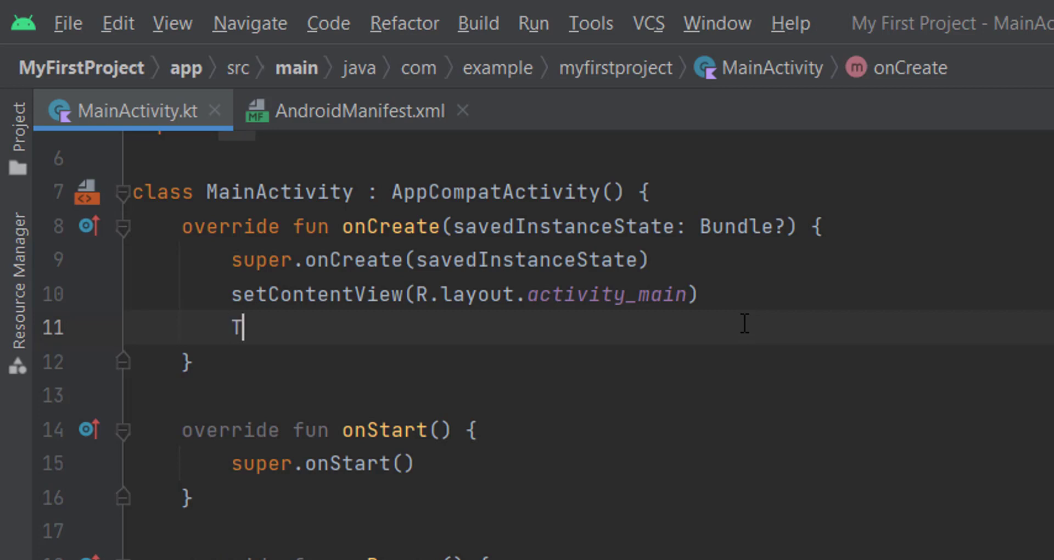
pyautogui.write('Toast')
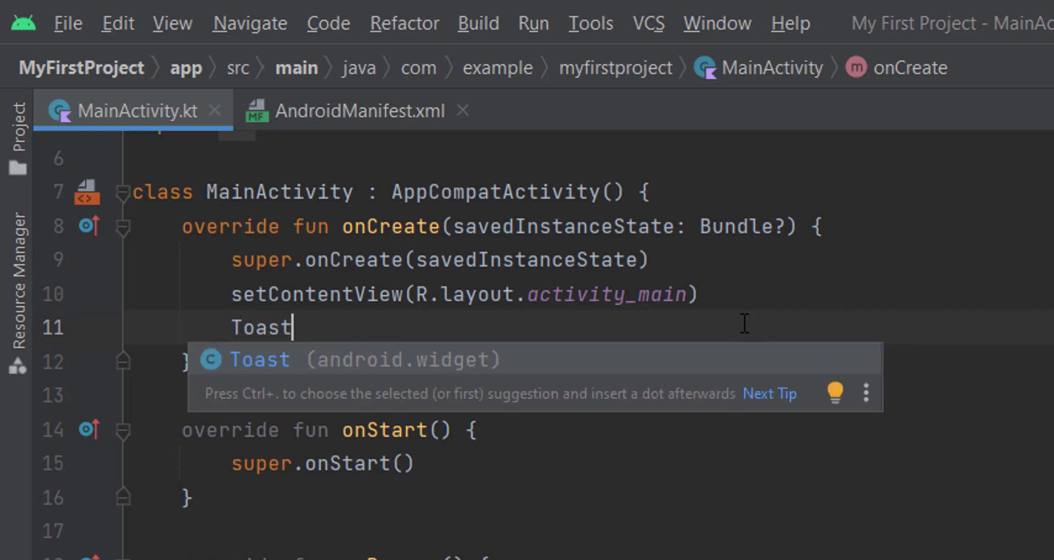
pyautogui.write('.make')
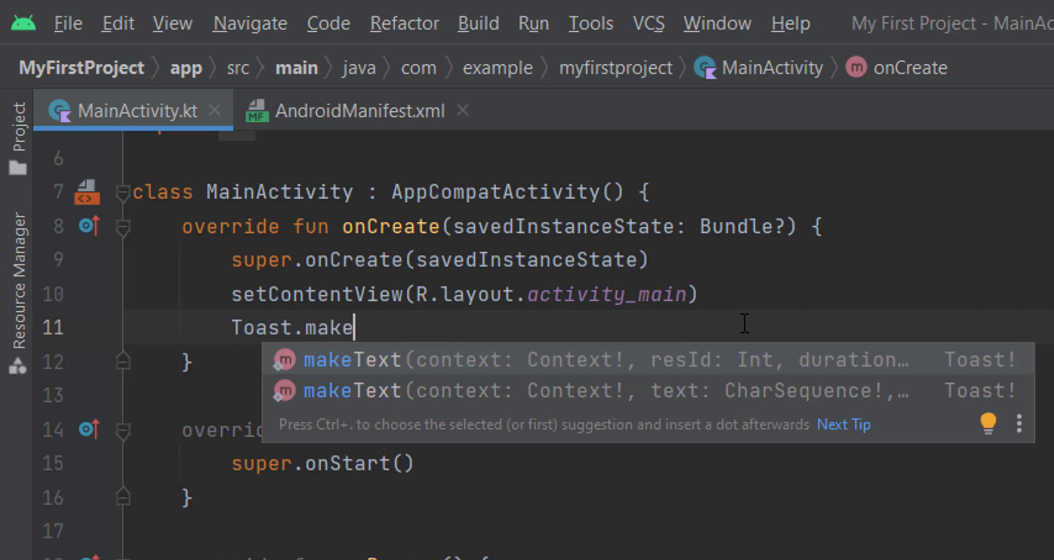
pyautogui.click(350, 358)
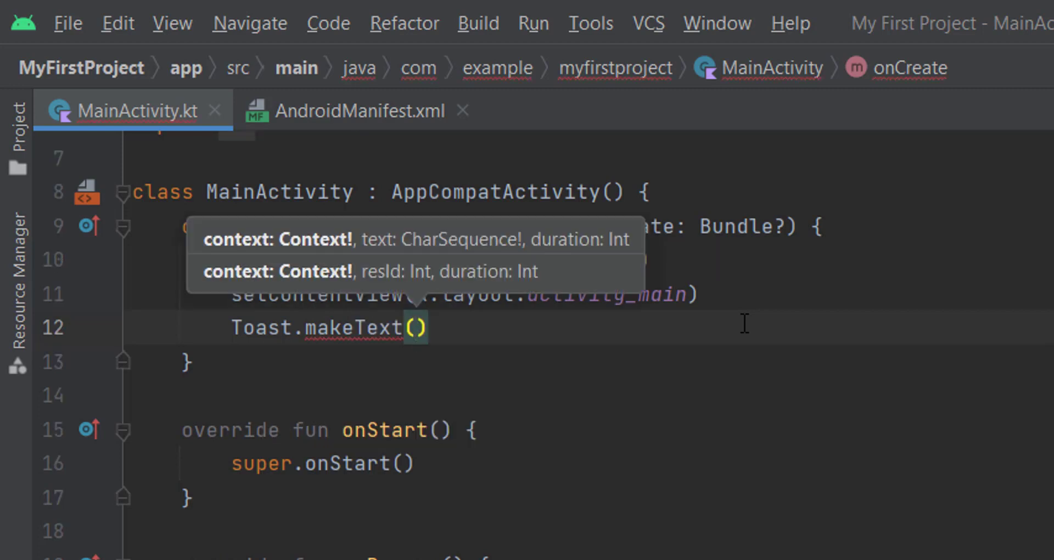
pyautogui.moveTo(181, 295)
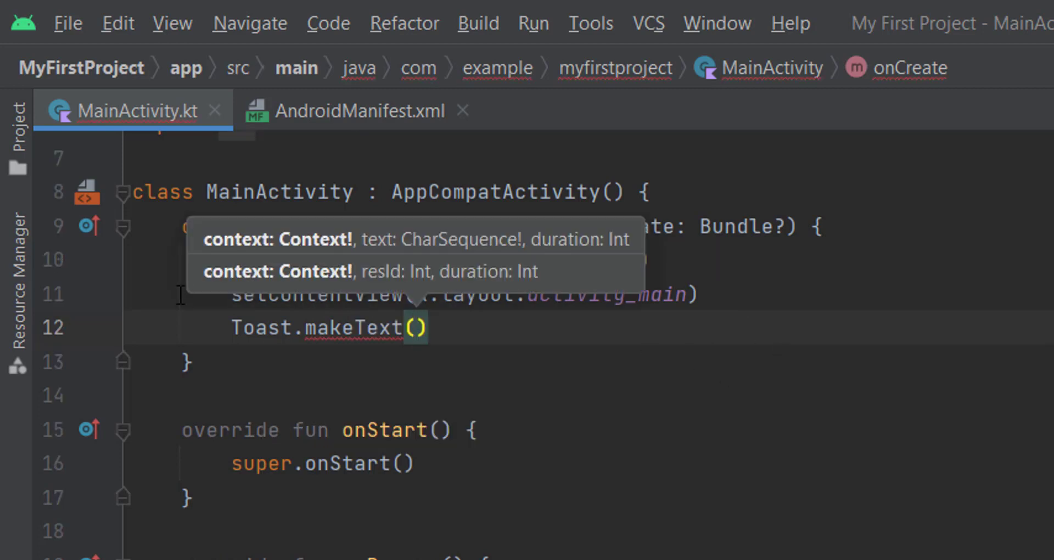
pyautogui.moveTo(466, 278)
pyautogui.write('this')
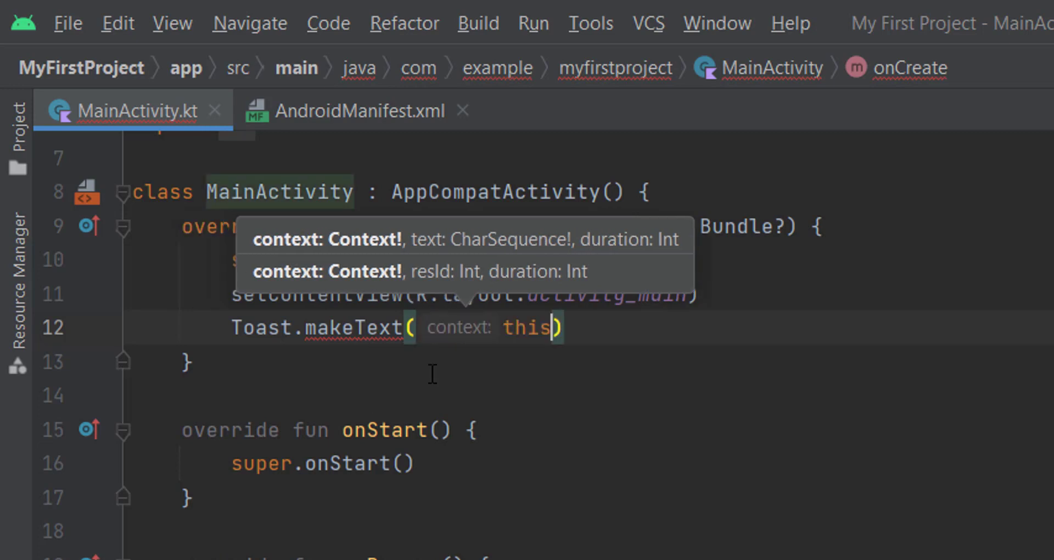
# Step: Give the Toast the text "onCreate" and Toast.LENGTH_SHORT duration, then start .show()
pyautogui.write(', ""')
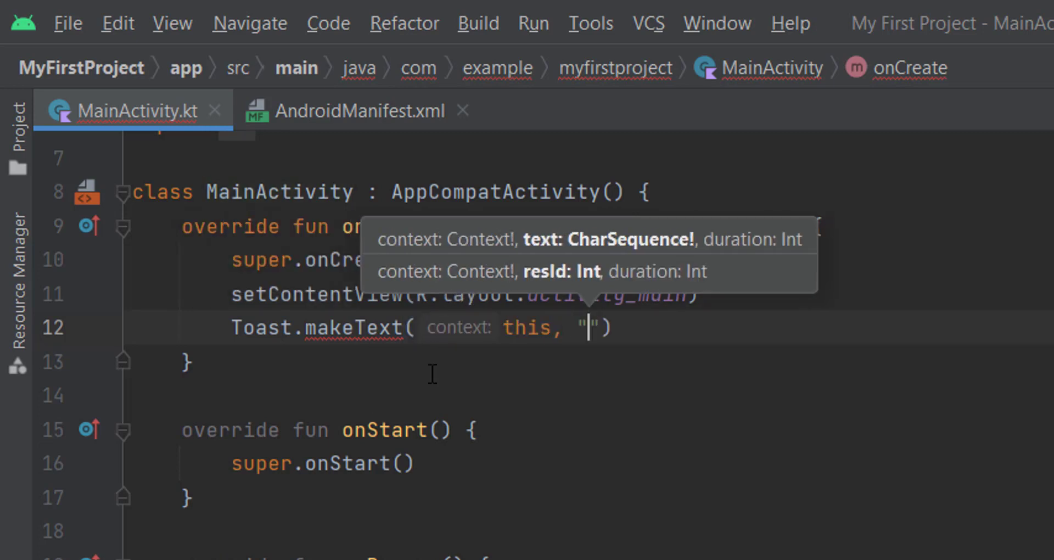
pyautogui.write('onCreate')
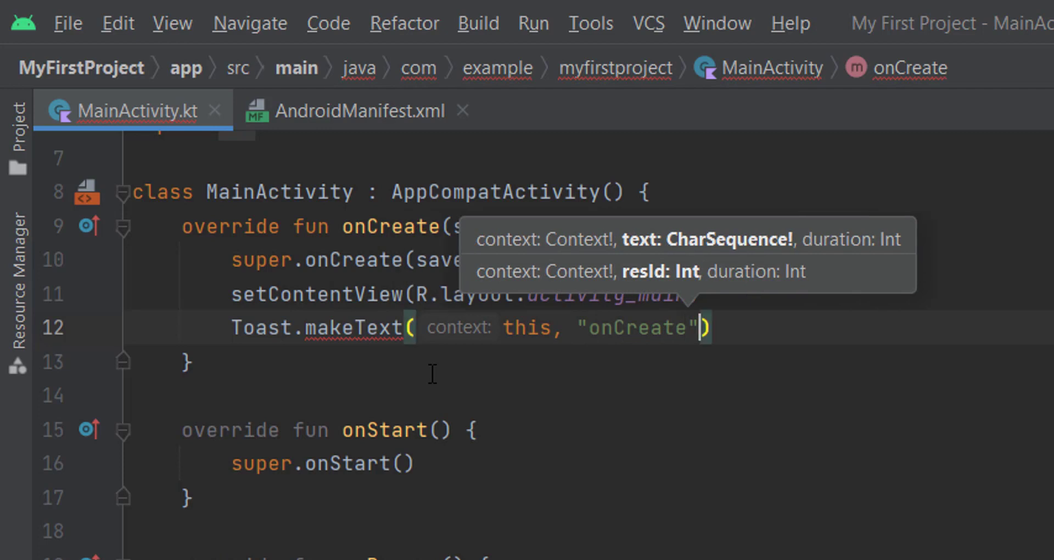
pyautogui.write(',')
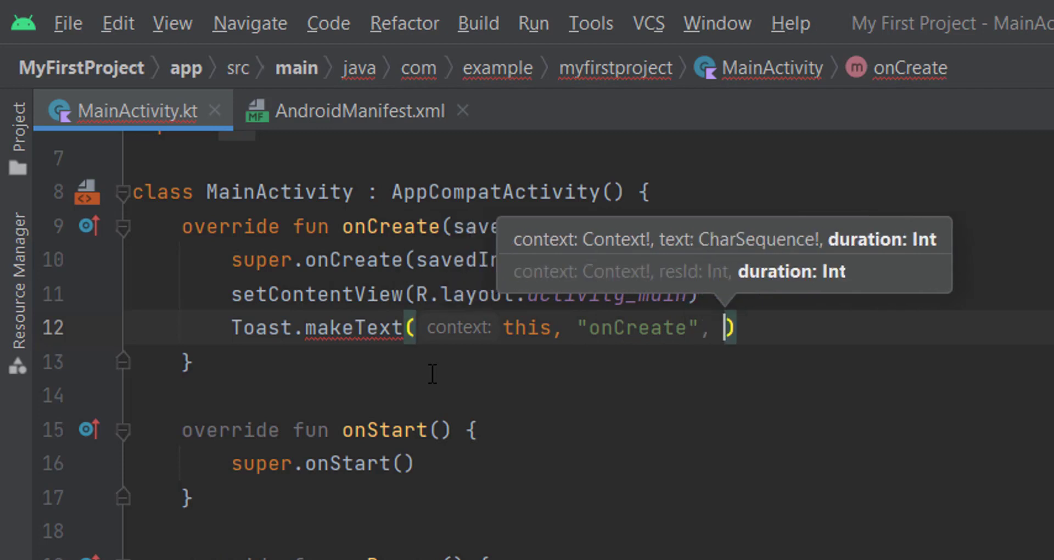
pyautogui.write('Toast')
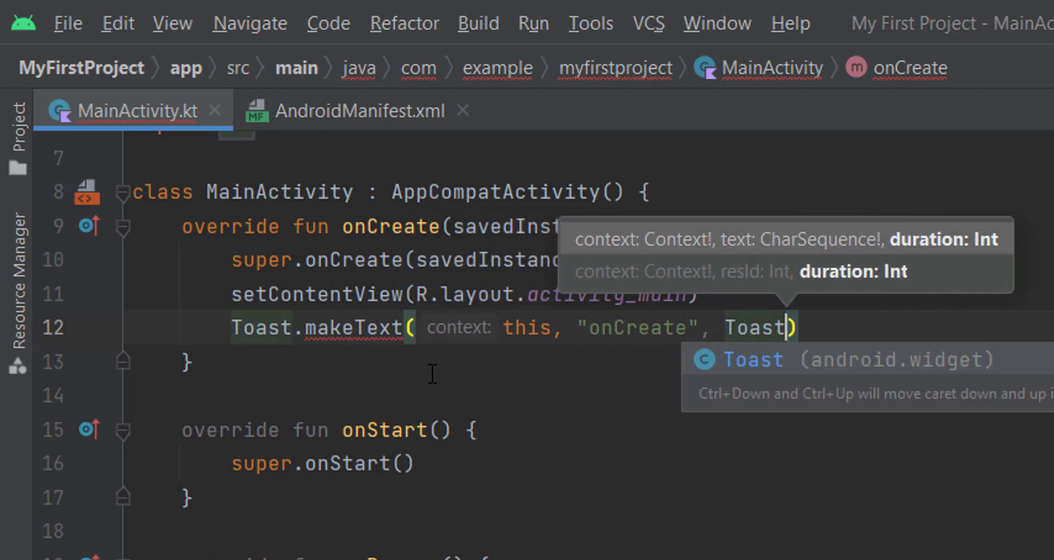
pyautogui.write('.')
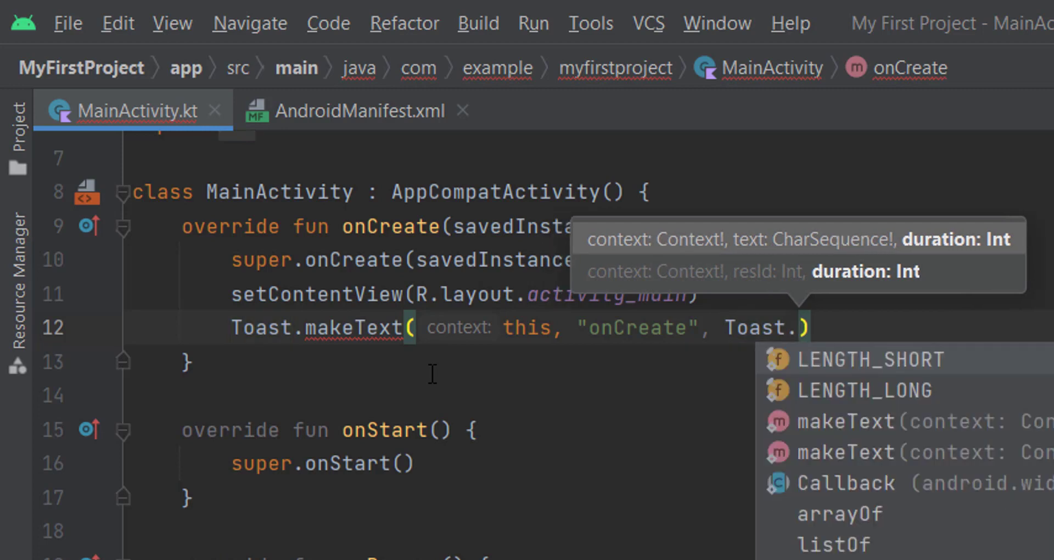
pyautogui.press('Down')
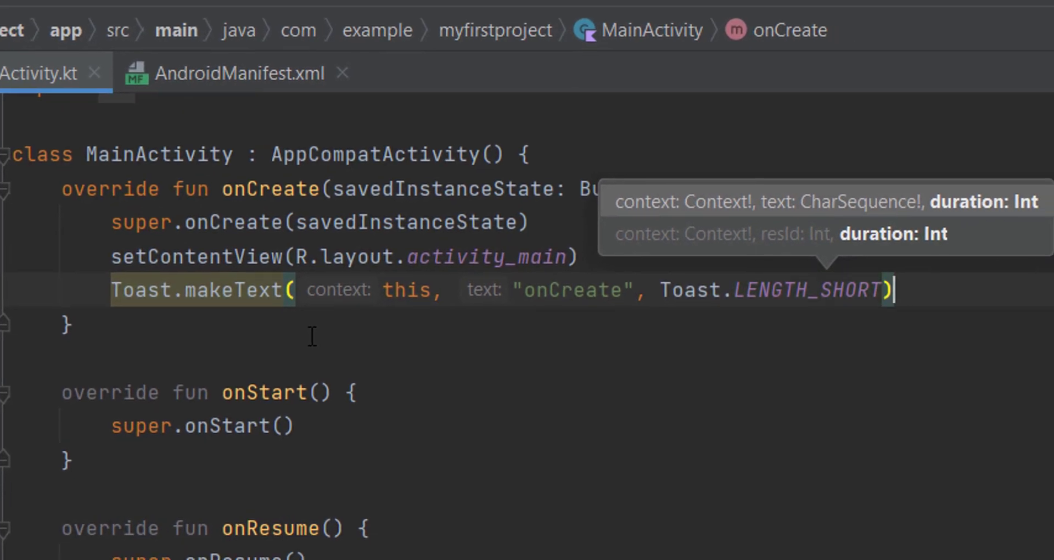
pyautogui.write('.show(')
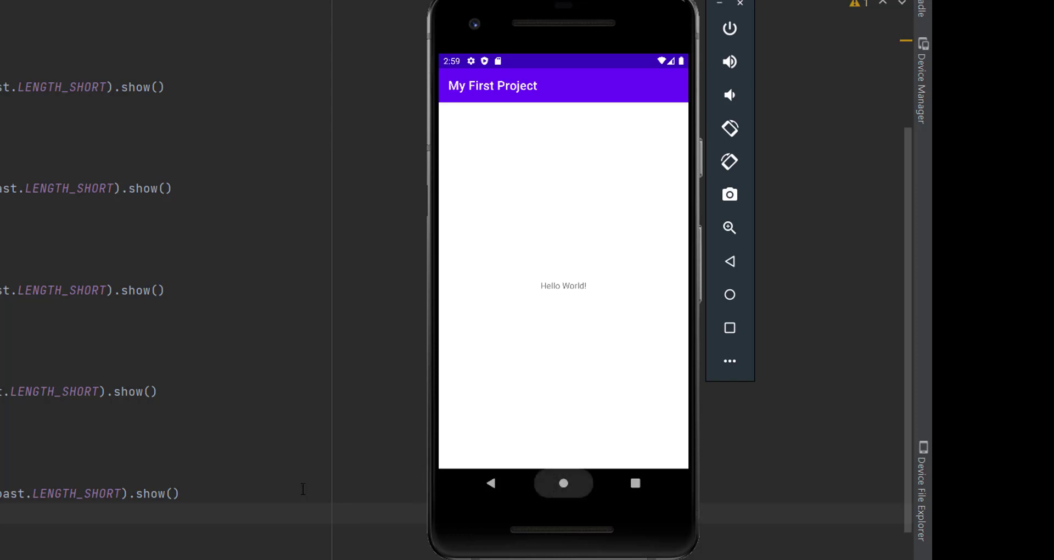
# Step: Send the app to the background via the emulator's Overview button so the onPause toast appears
pyautogui.click(564, 484)
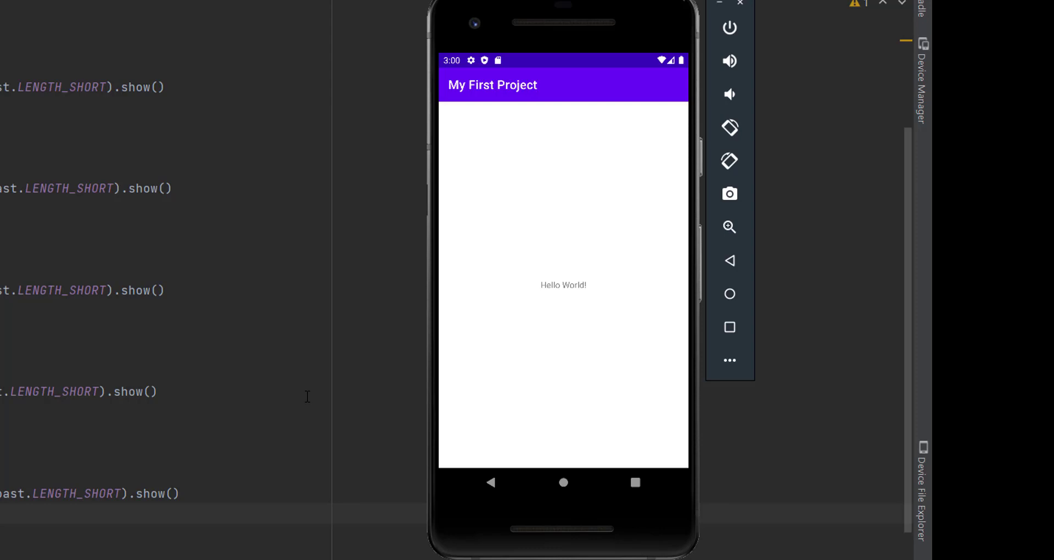
pyautogui.moveTo(644, 509)
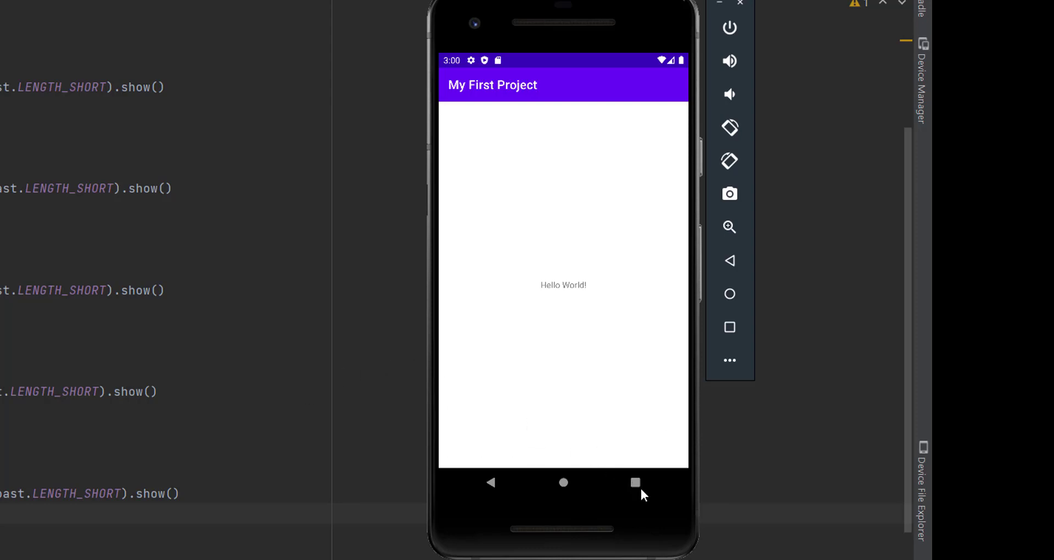
pyautogui.click(635, 482)
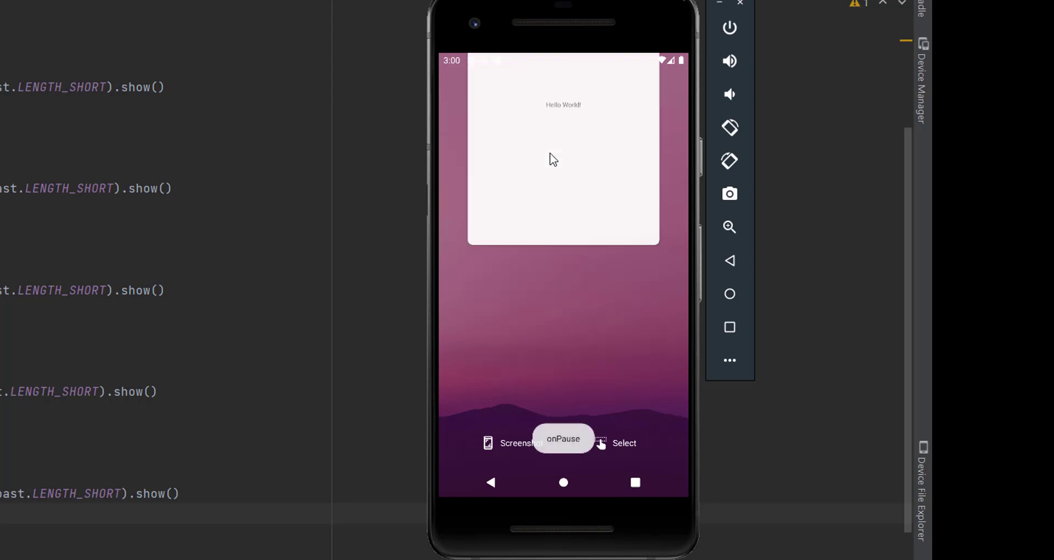